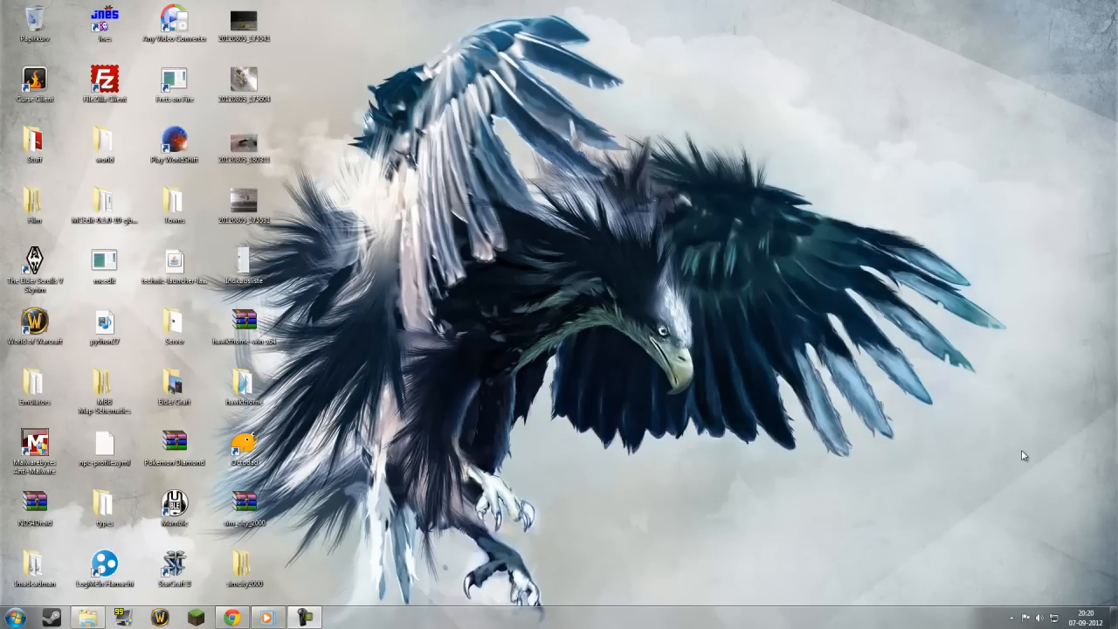
mouse_move(990, 455)
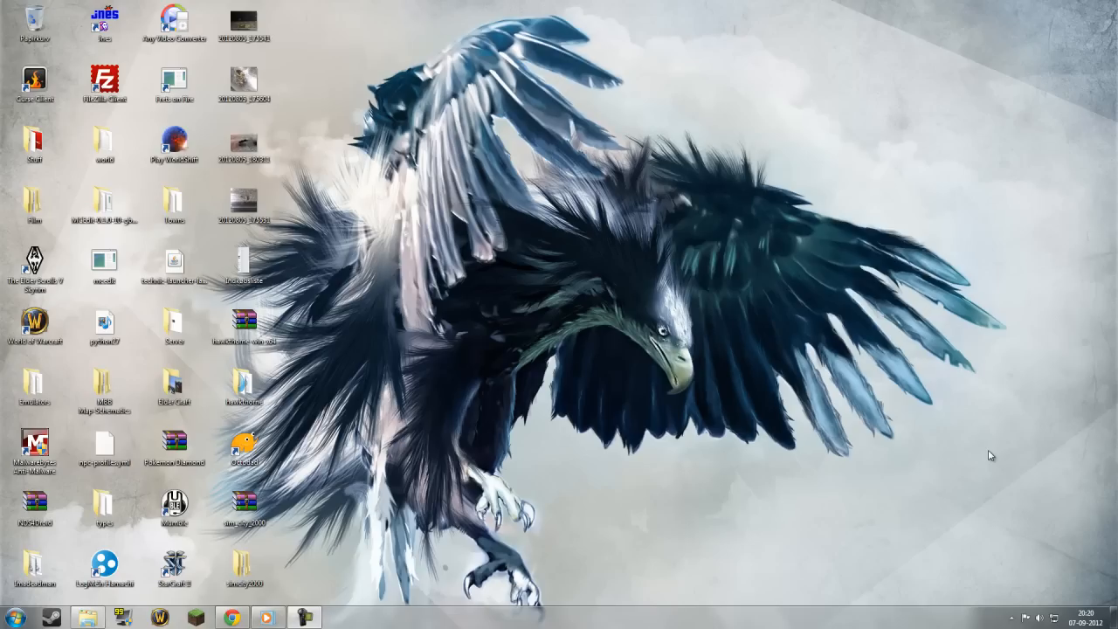
mouse_move(837, 485)
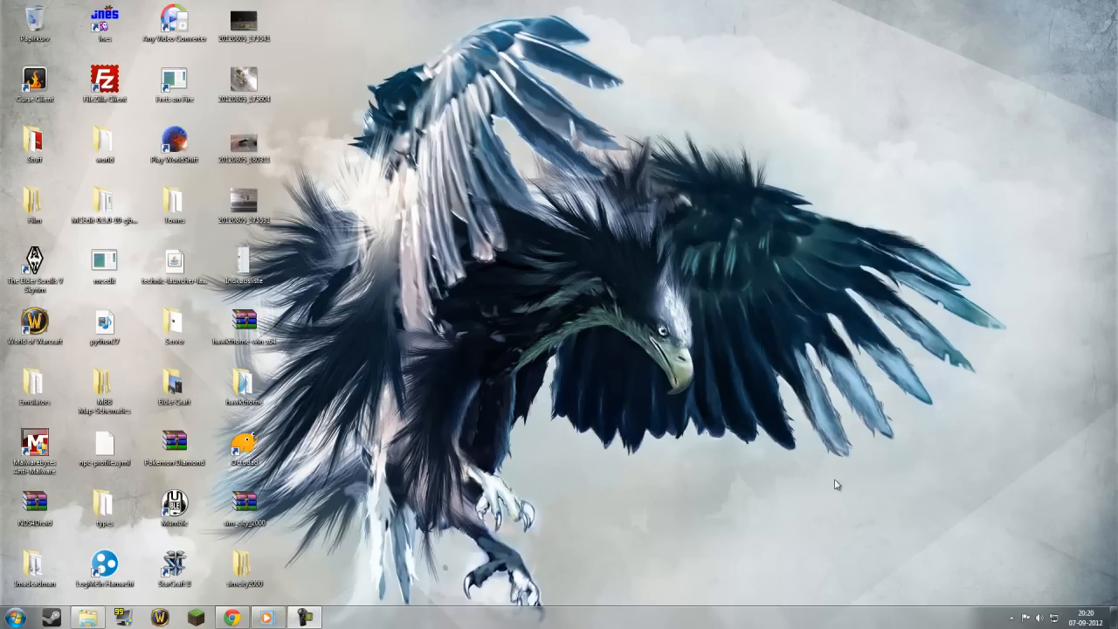
Open the Windows Start menu from the taskbar
left_click(11, 617)
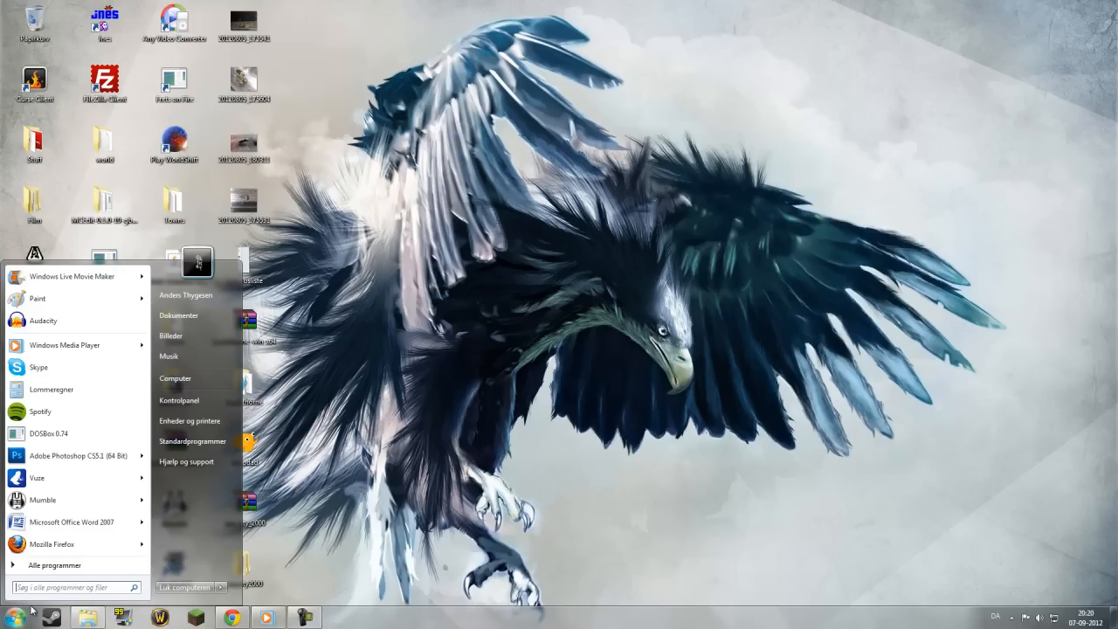
Search for DOSBox and launch DOSBox 0.74 from the results
type("DOSBOX")
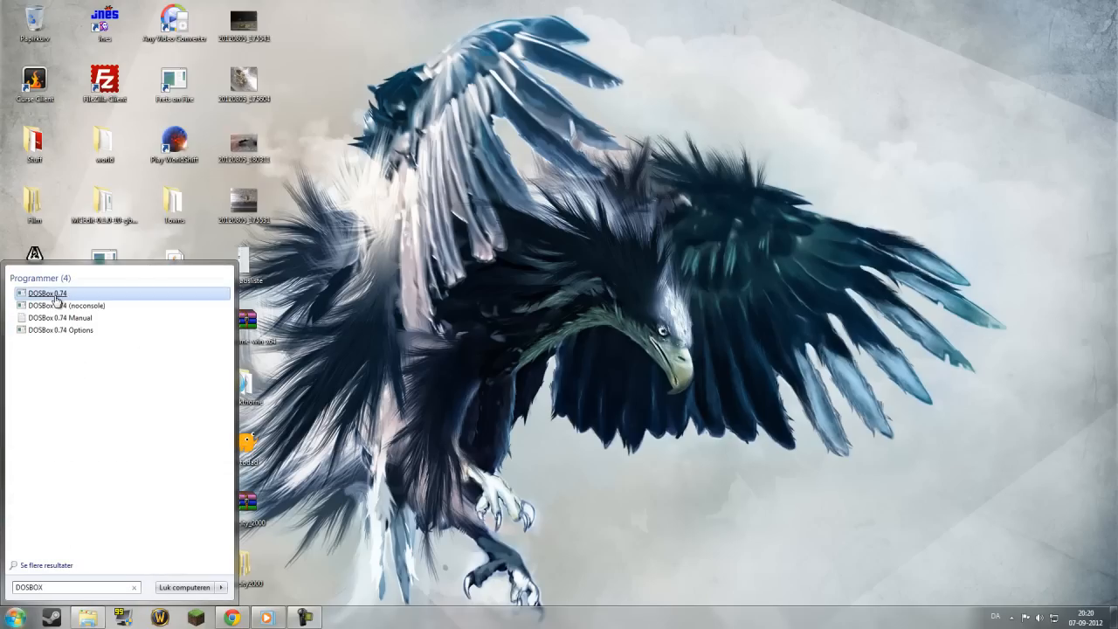
left_click(46, 293)
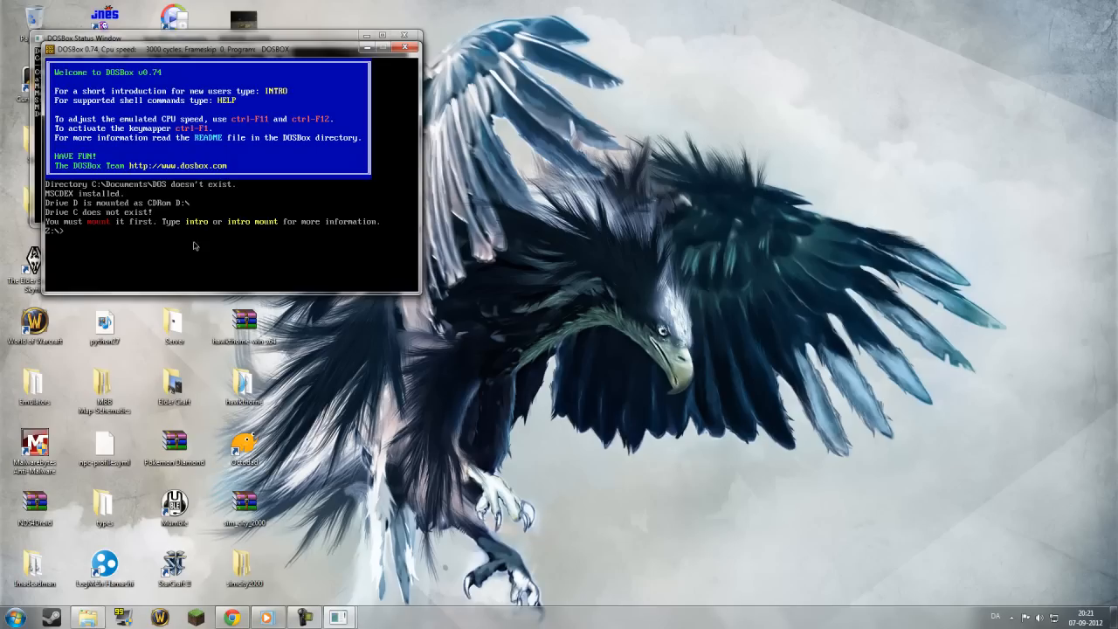
mouse_move(275, 219)
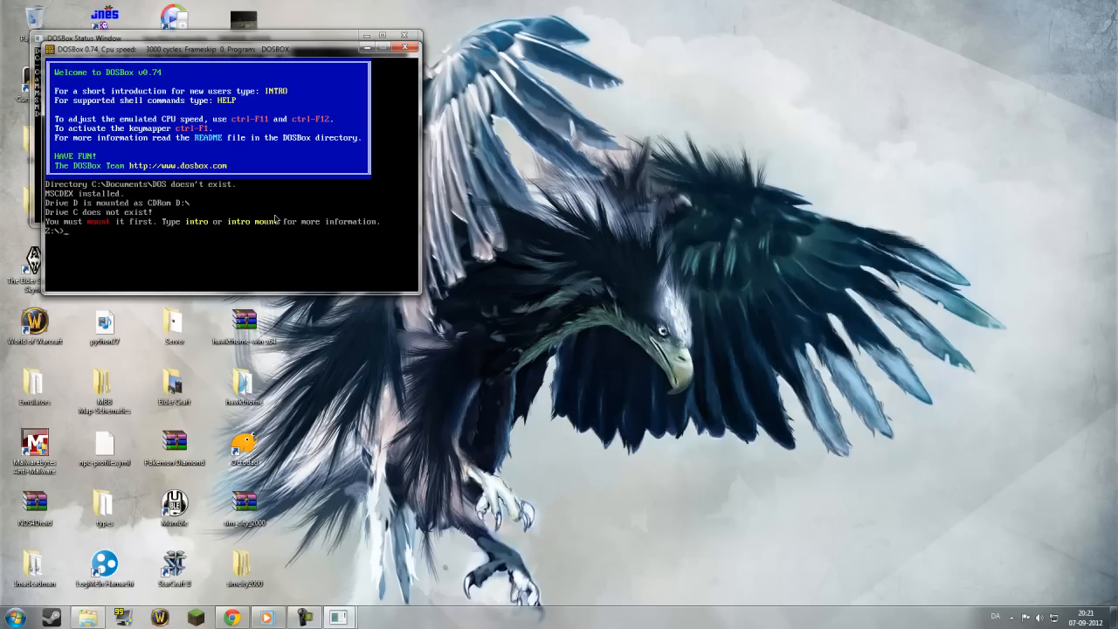
mouse_move(408, 202)
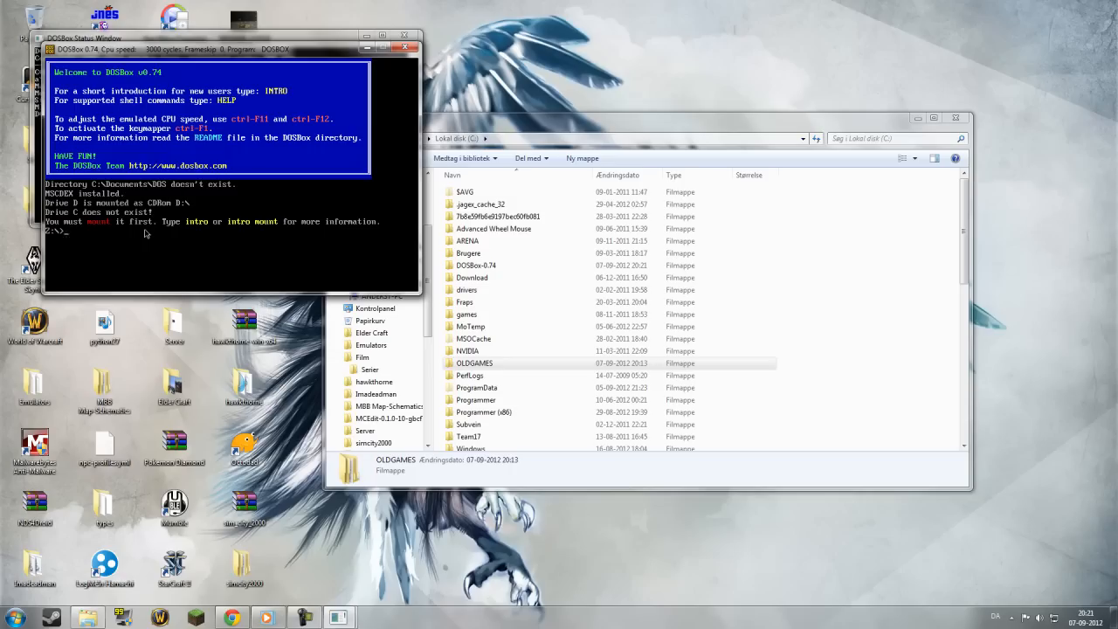
Mount C:\OLDGAMES as drive C with MOUNT and switch to the C: prompt
type("MOUNT C")
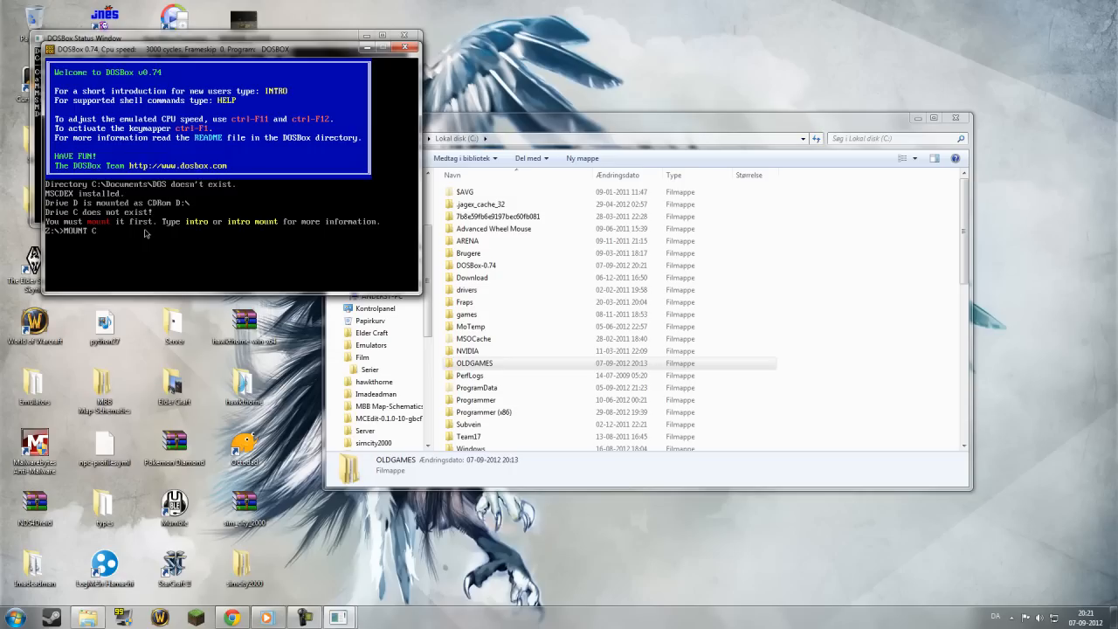
key("Backspace")
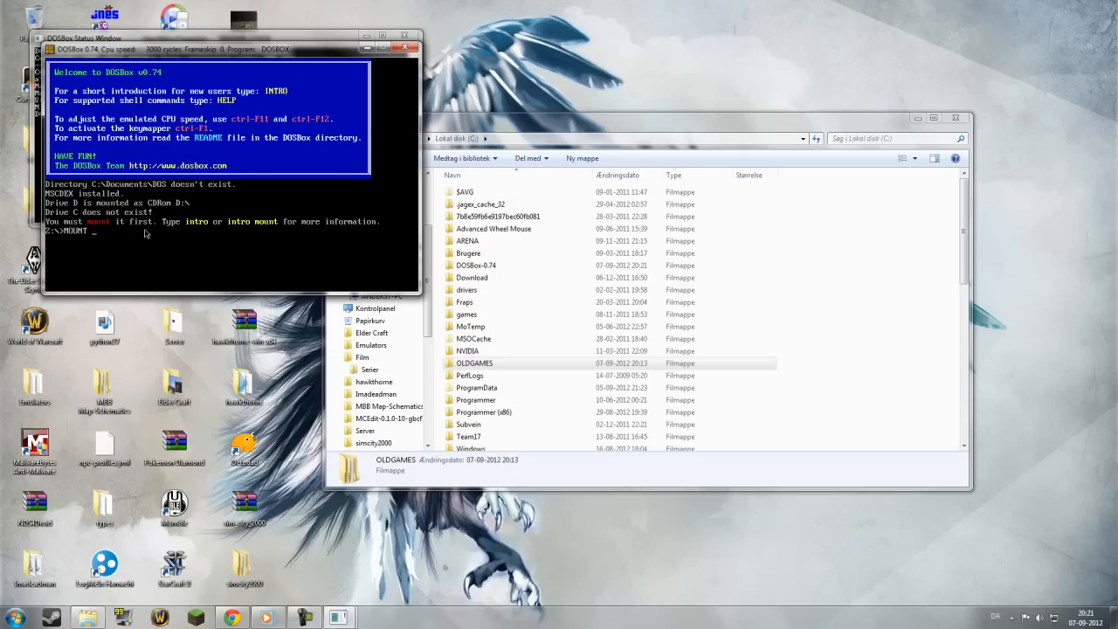
type("C")
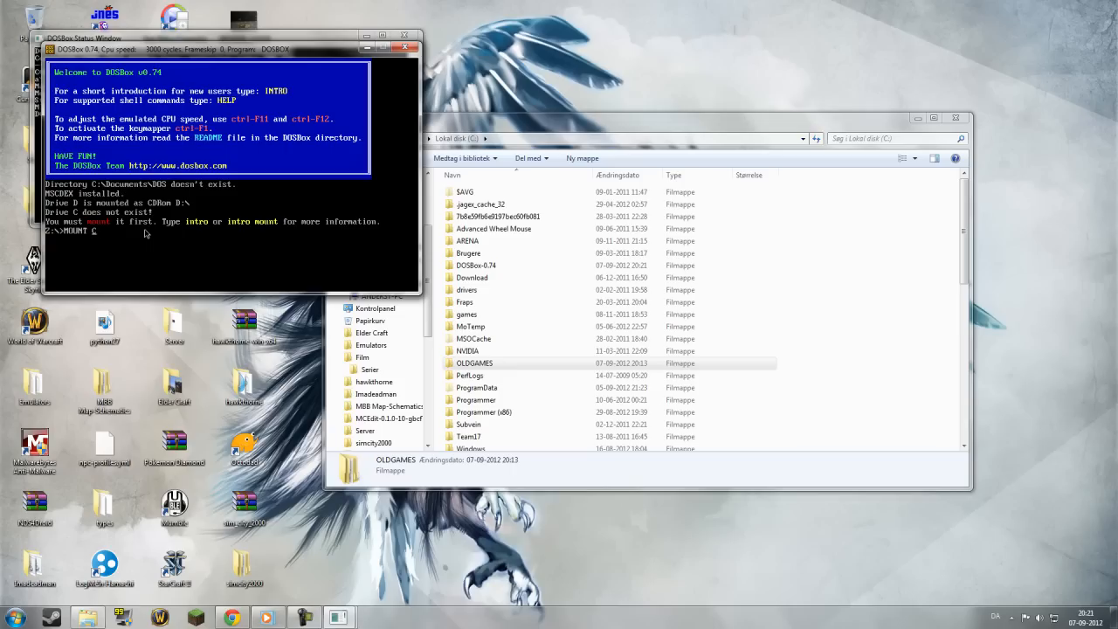
type("C:\\")
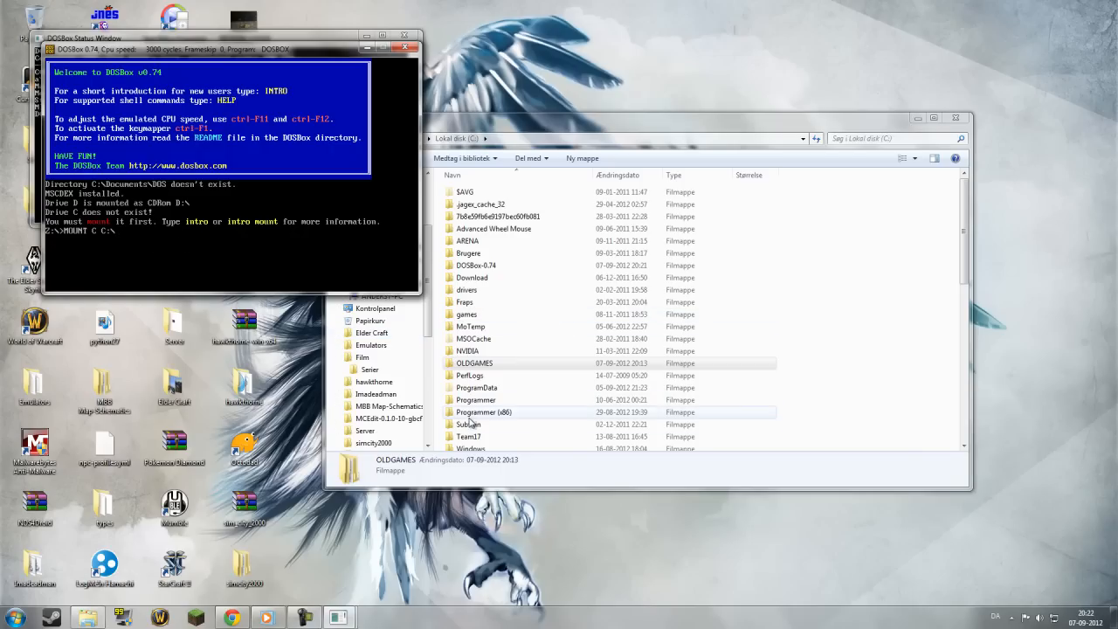
type("OLDGAMES")
type("C:")
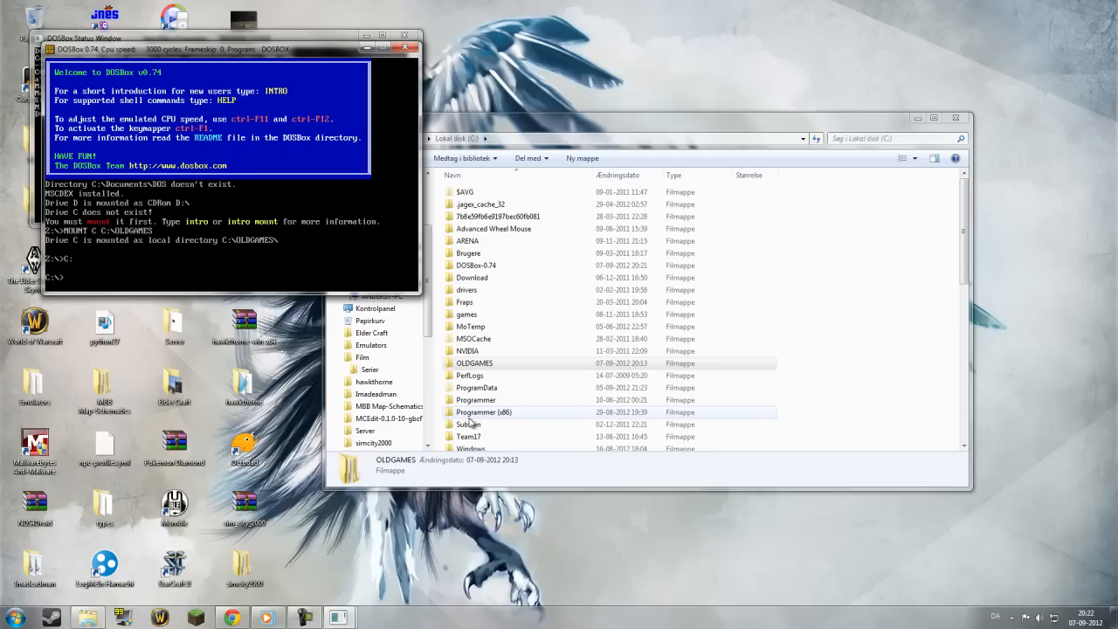
Open the OLDGAMES folder in Explorer and select the SIM2 folder
double_click(475, 362)
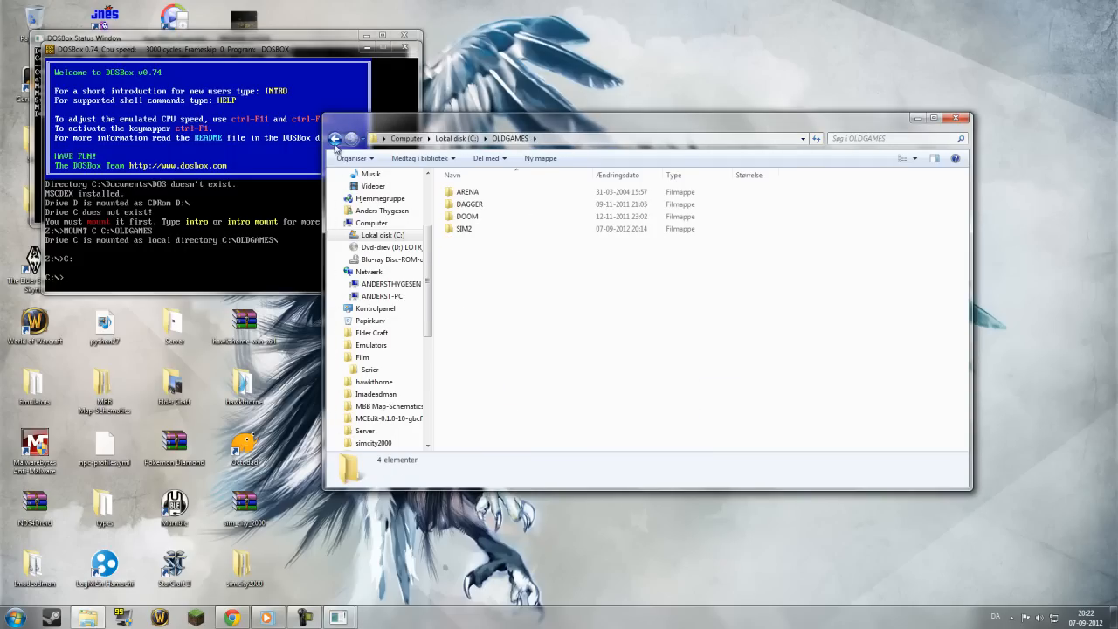
left_click(467, 191)
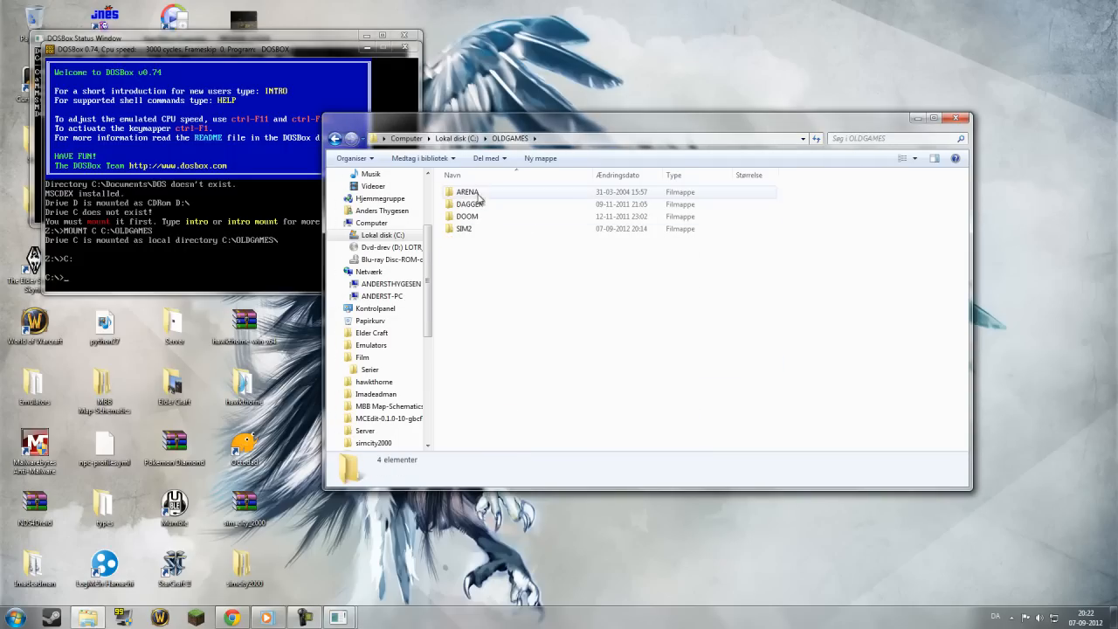
left_click(463, 228)
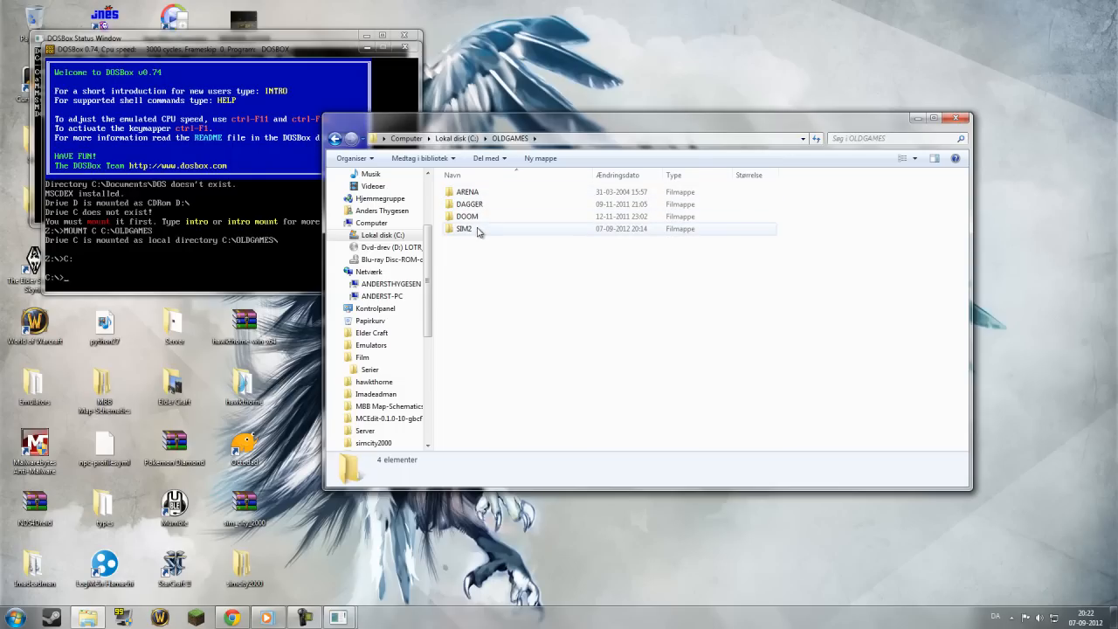
mouse_move(464, 228)
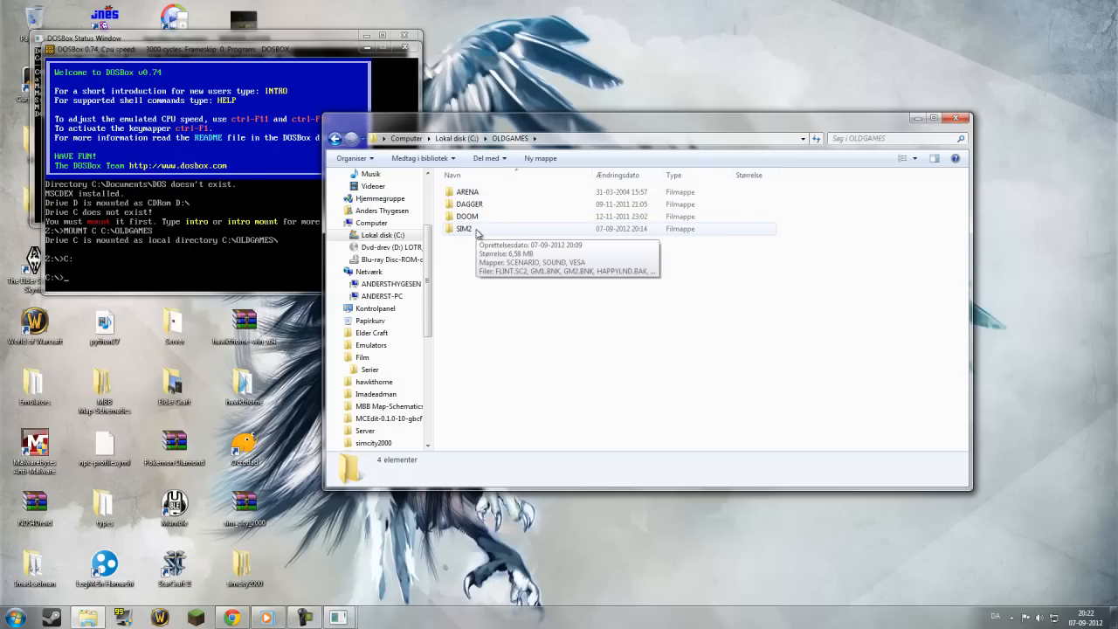
mouse_move(493, 204)
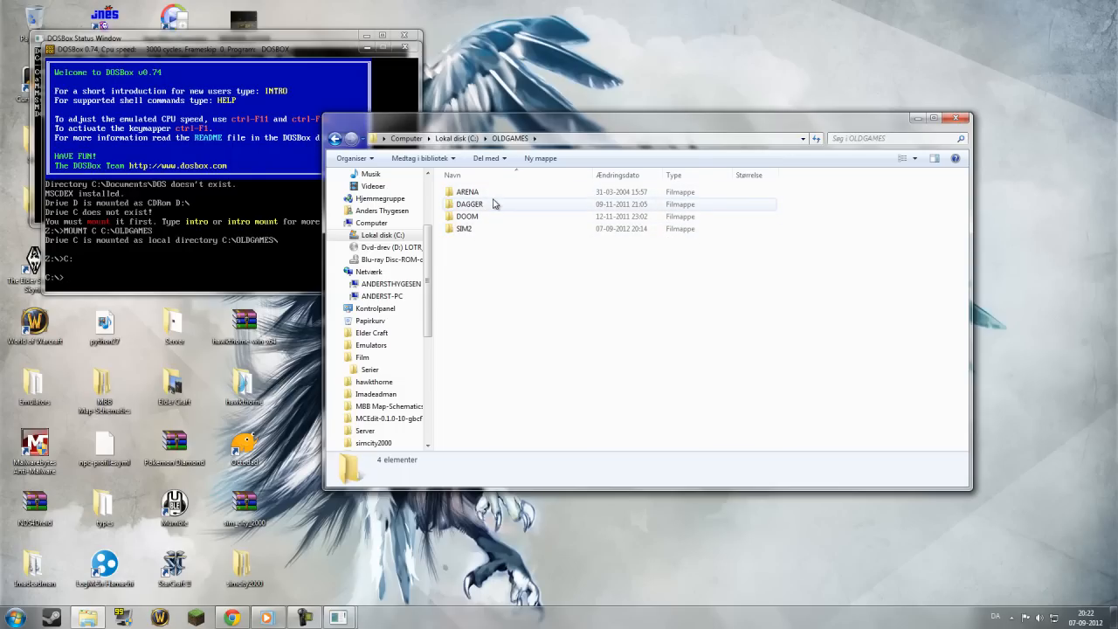
mouse_move(469, 204)
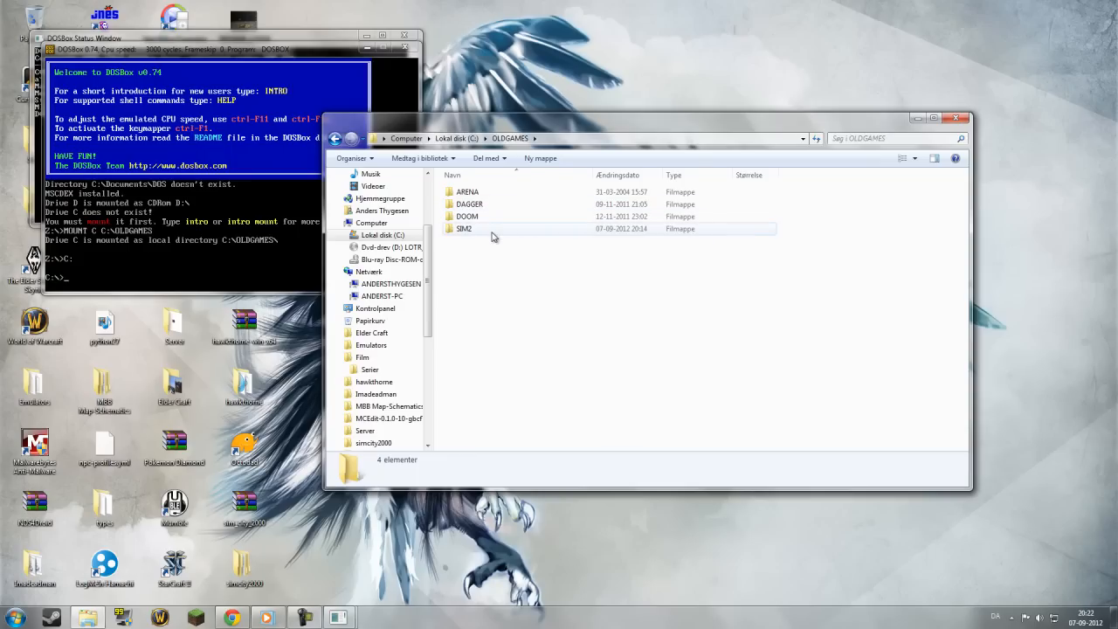
double_click(464, 228)
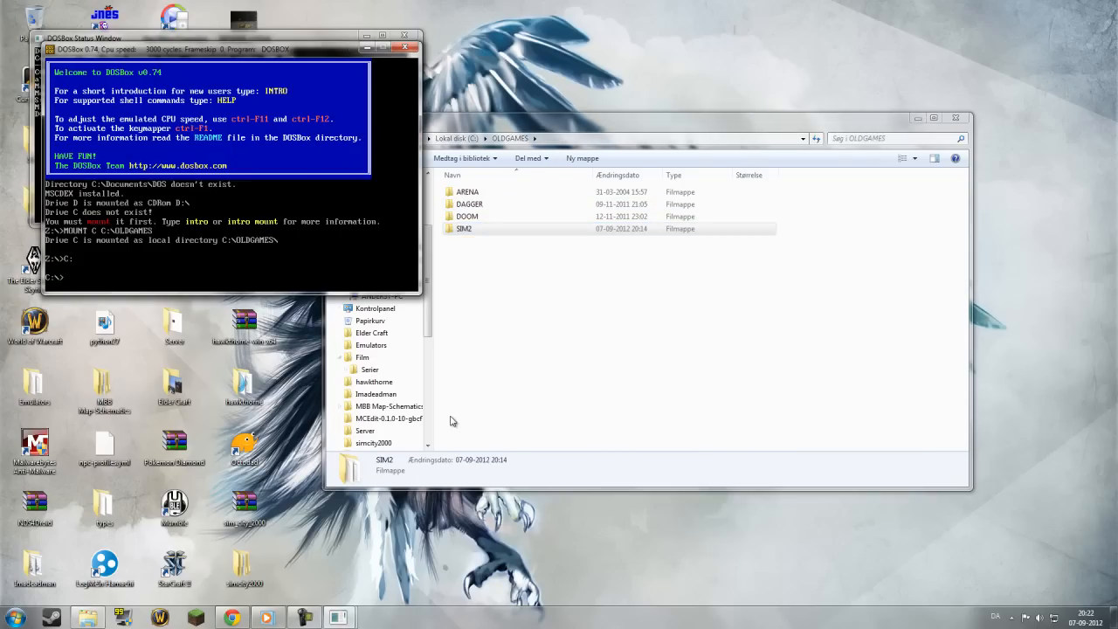
Change the DOSBox directory to SIM2 with CD SIM2
type("CD")
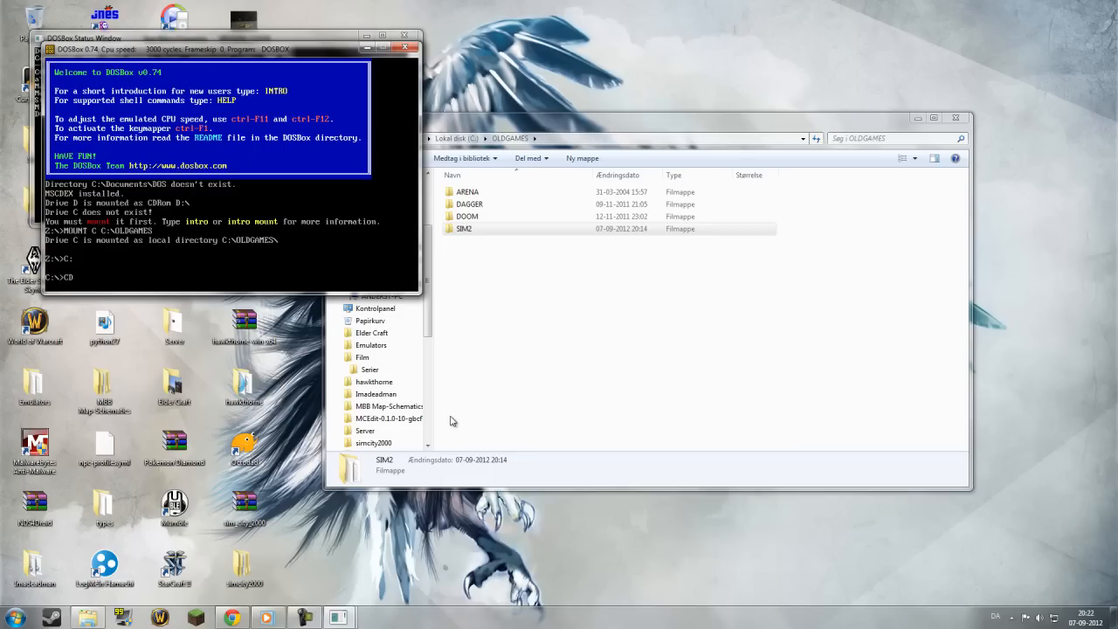
type("SIM")
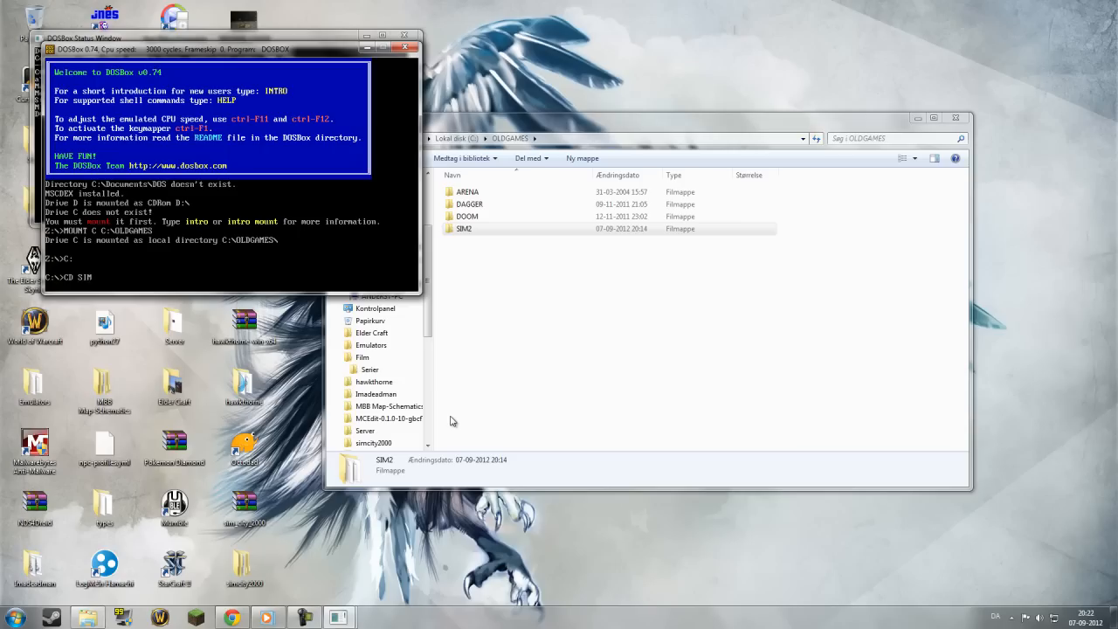
type("2")
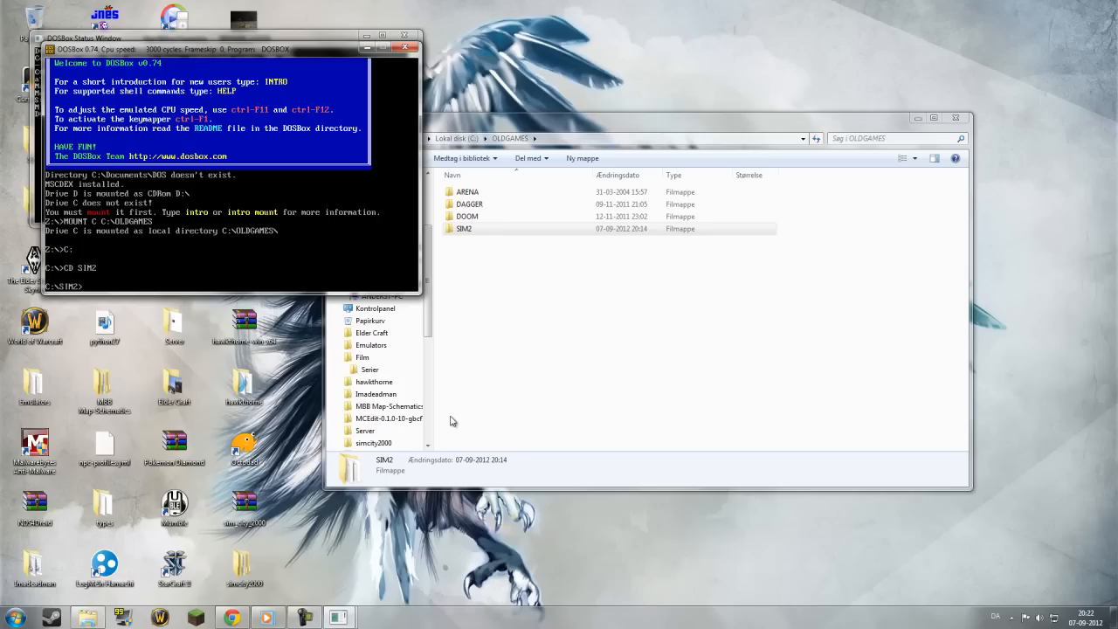
mouse_move(478, 249)
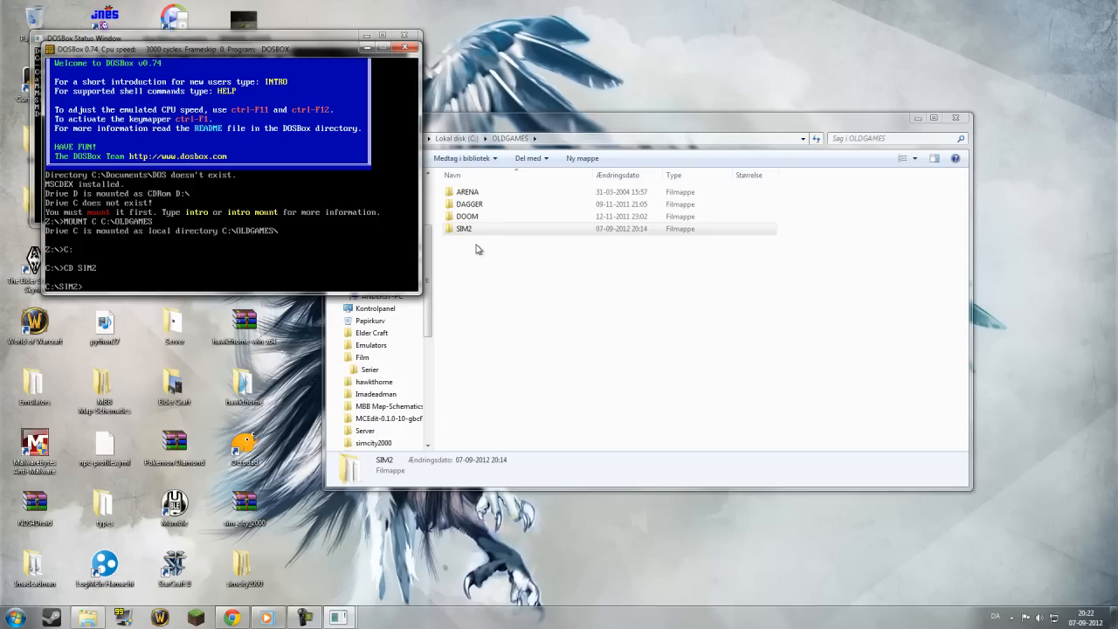
double_click(464, 228)
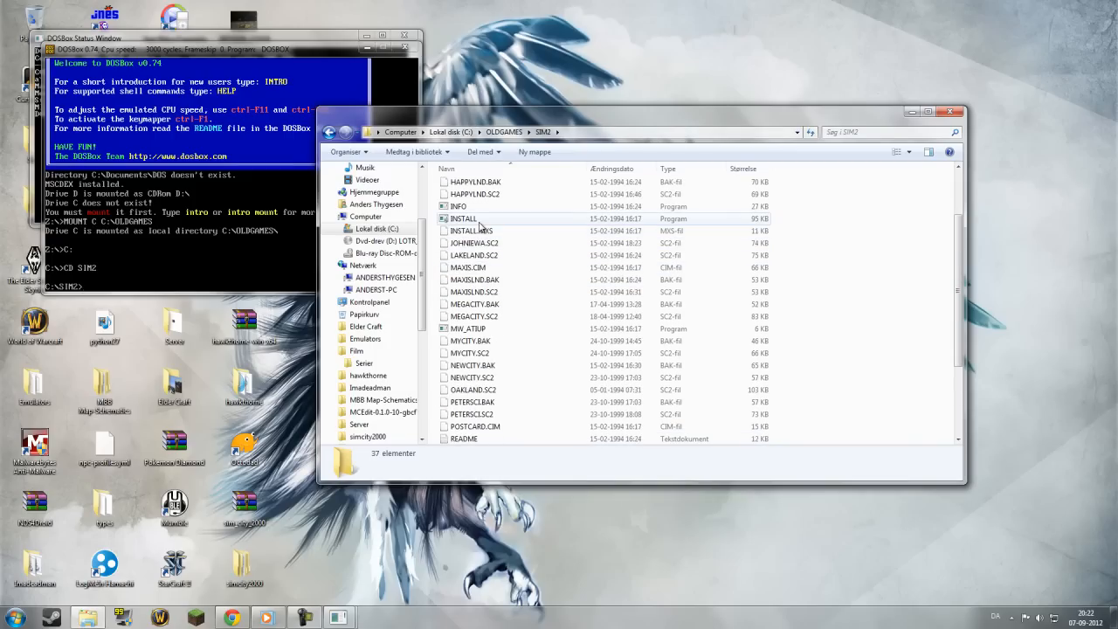
Scroll through the SIM2 folder's 37 files, including INSTALL
scroll("down", 3)
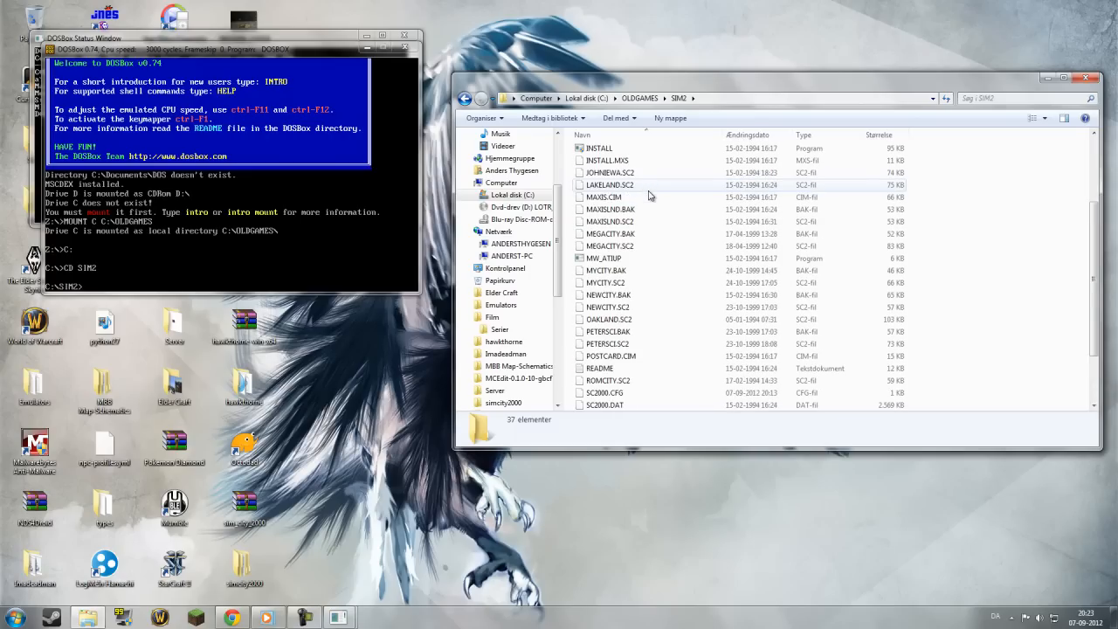
scroll("down", 3)
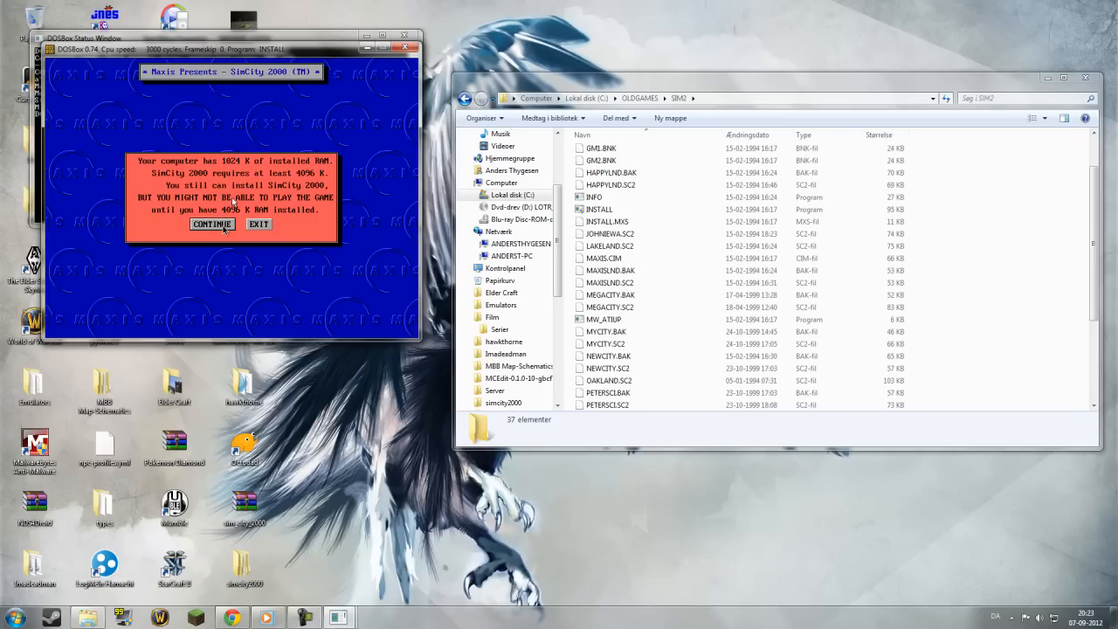
mouse_move(223, 225)
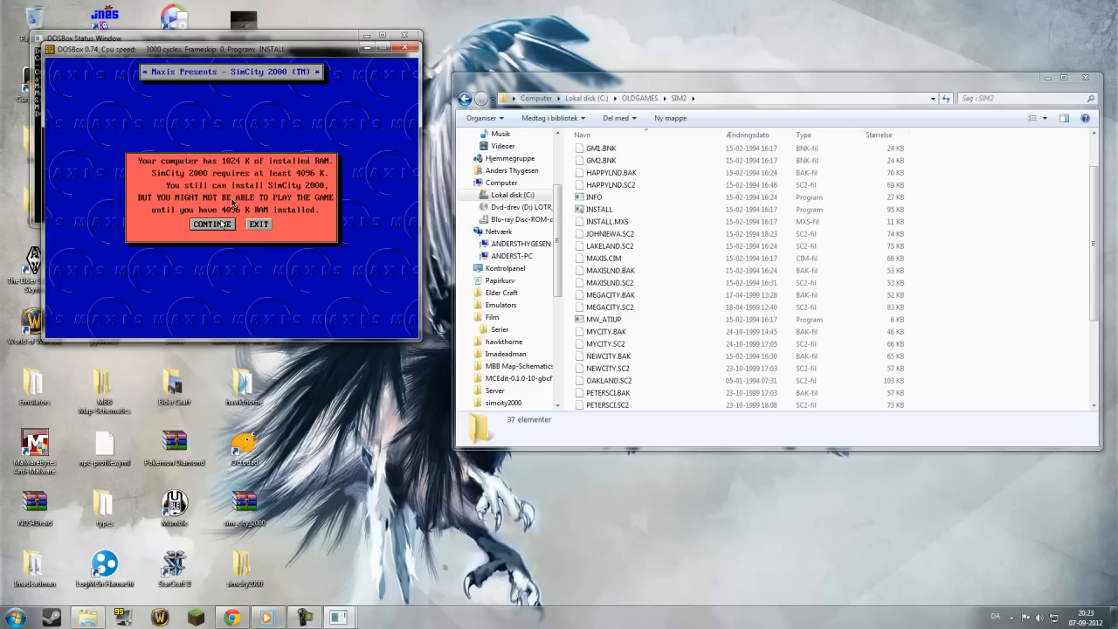
Continue past the low-RAM warning, accept VESA Super VGA and Sound Blaster settings, and confirm completion
left_click(211, 223)
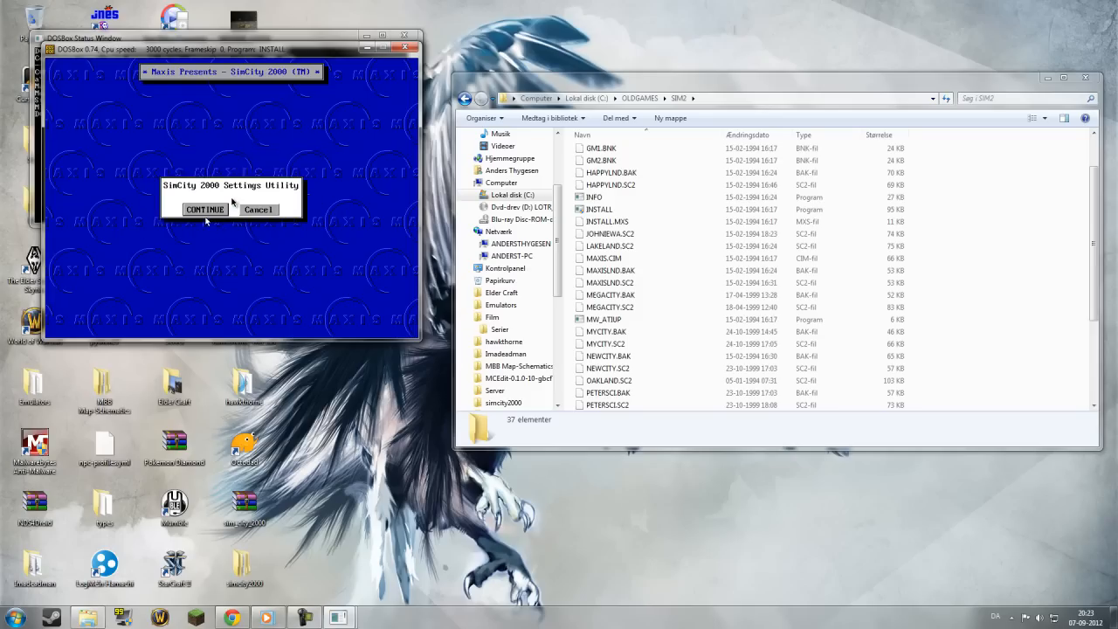
left_click(205, 209)
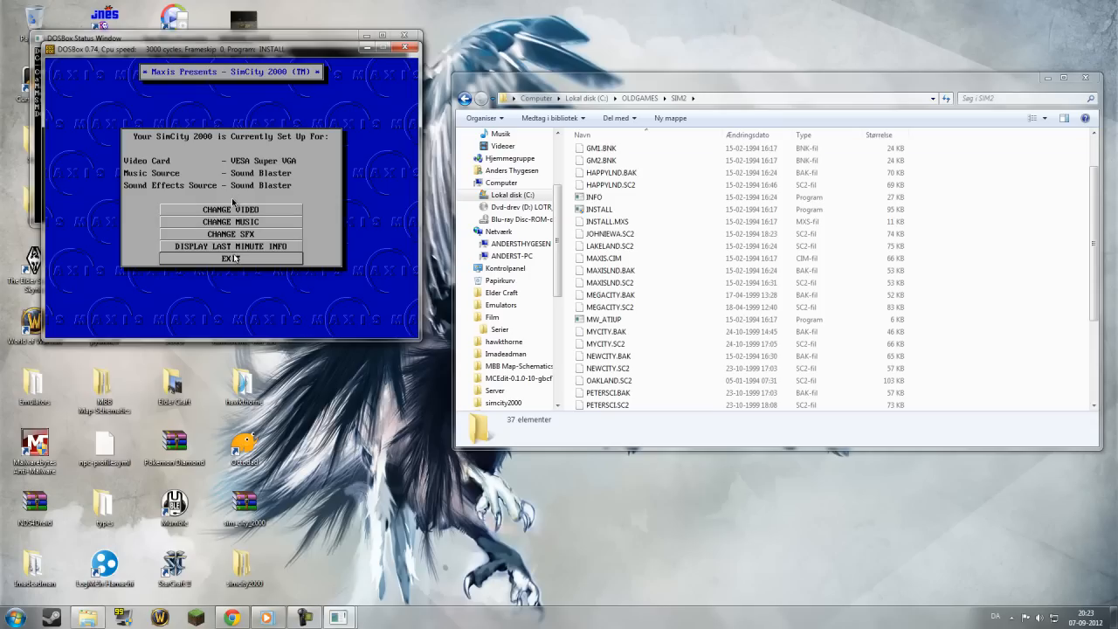
left_click(231, 259)
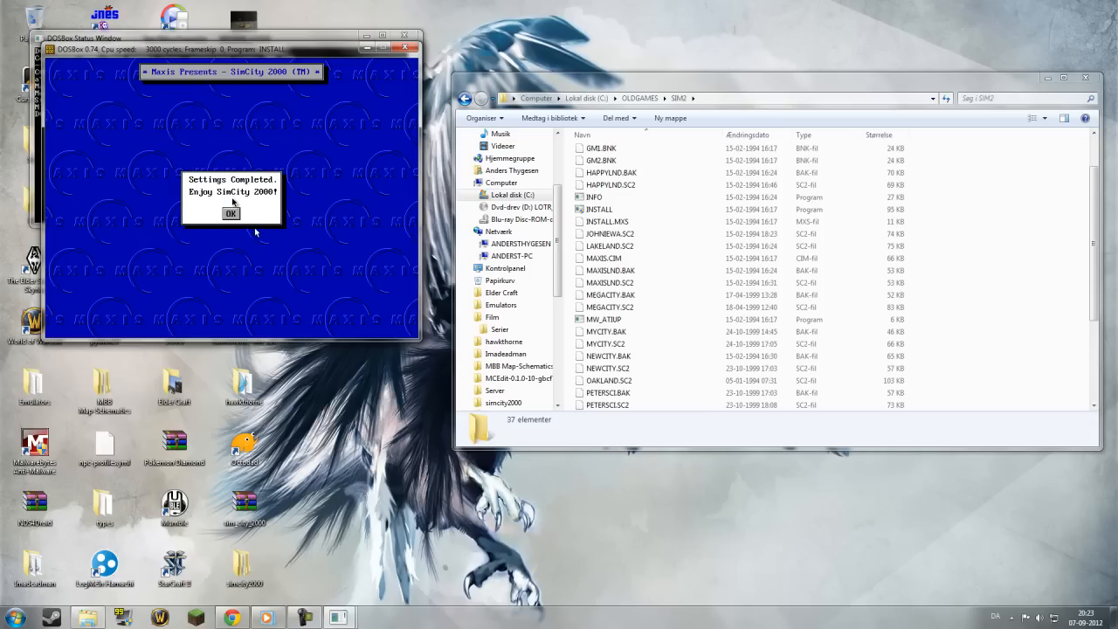
left_click(231, 213)
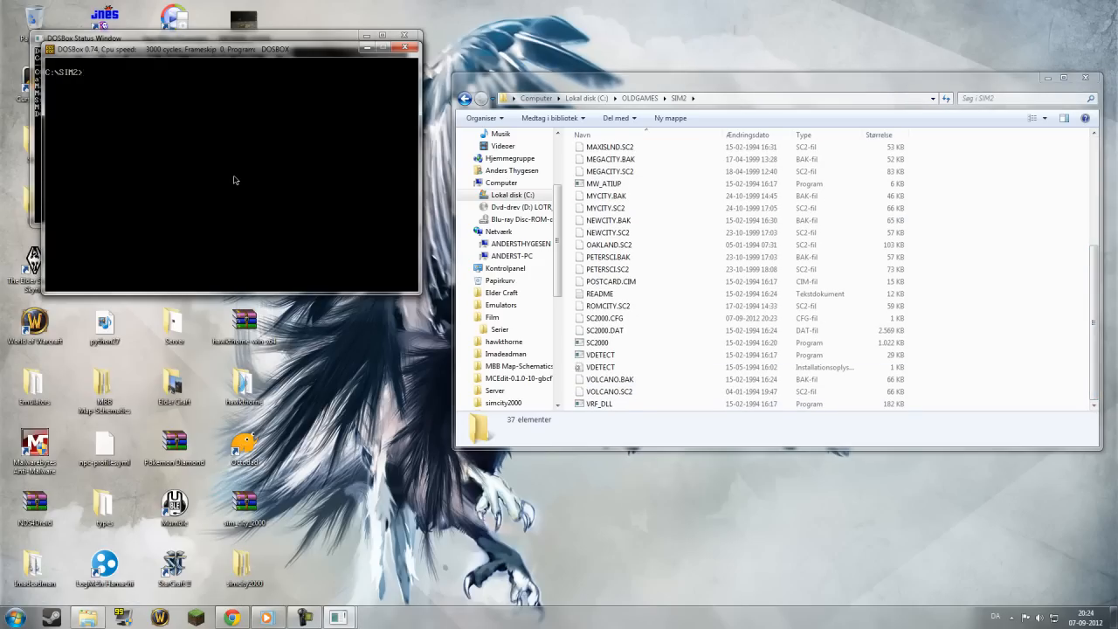
Run SC2000 to reach the SimCity 2000 main menu, then choose Quit
type("SC")
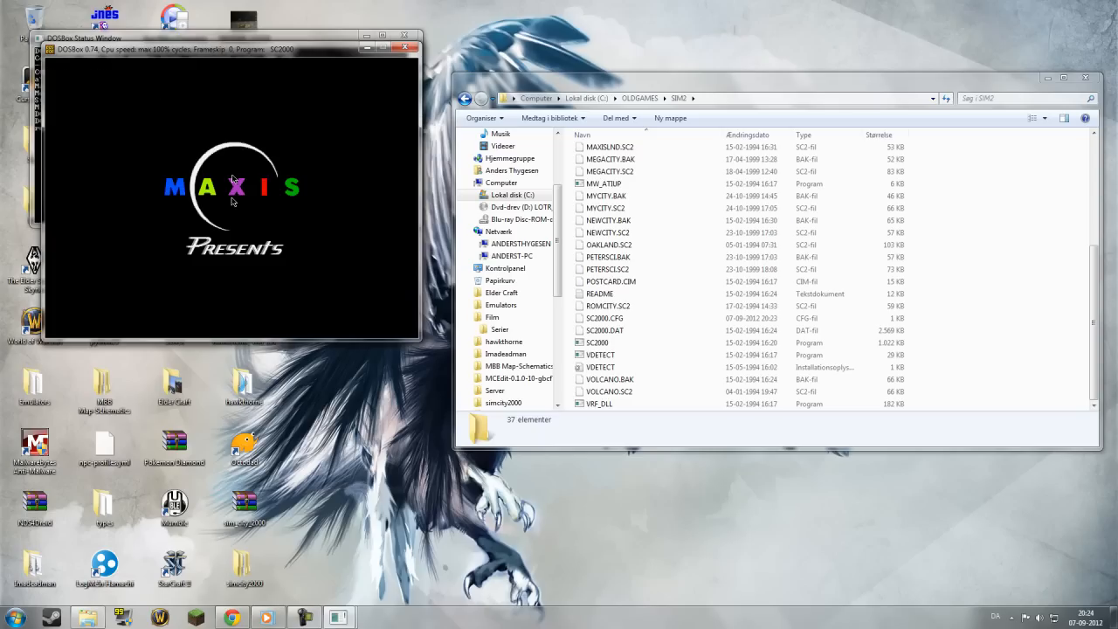
mouse_move(289, 264)
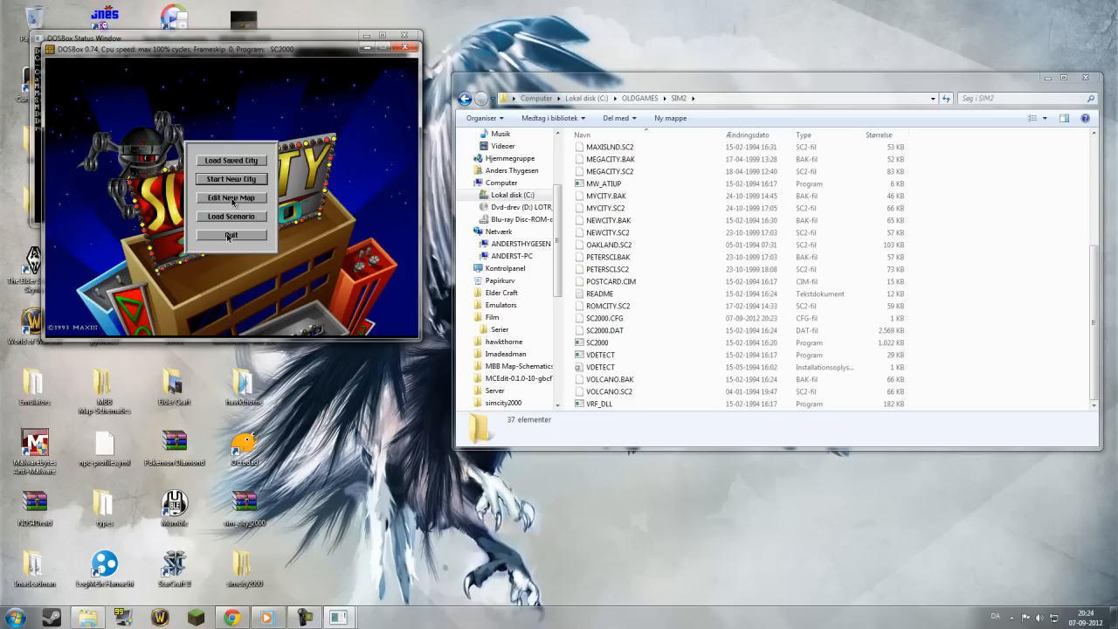
left_click(230, 235)
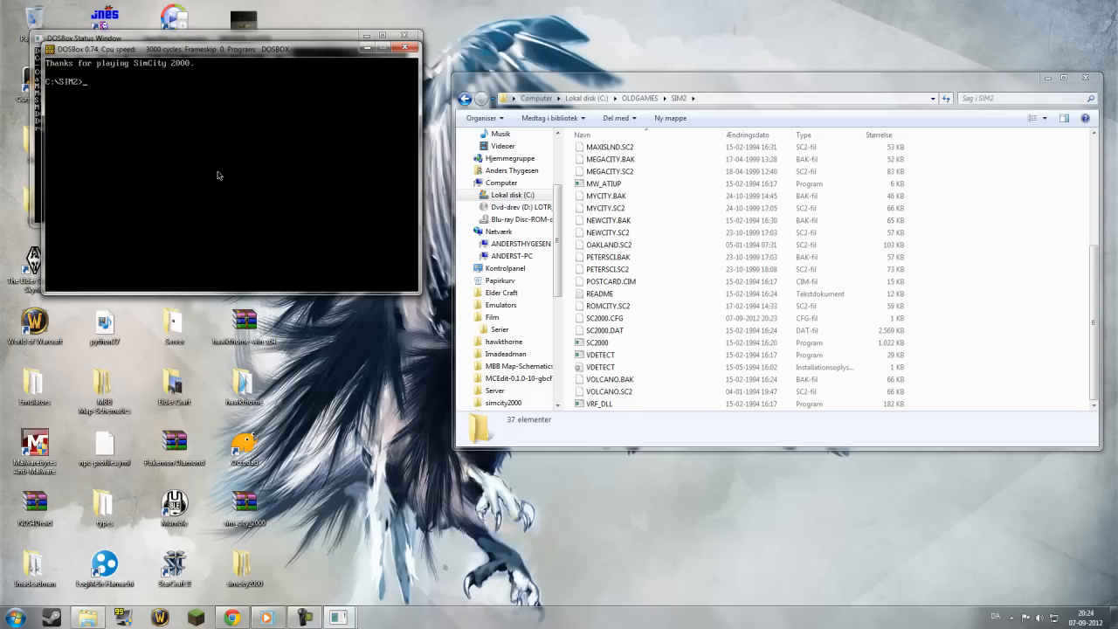
Open the Windows Start menu again from the taskbar
left_click(14, 617)
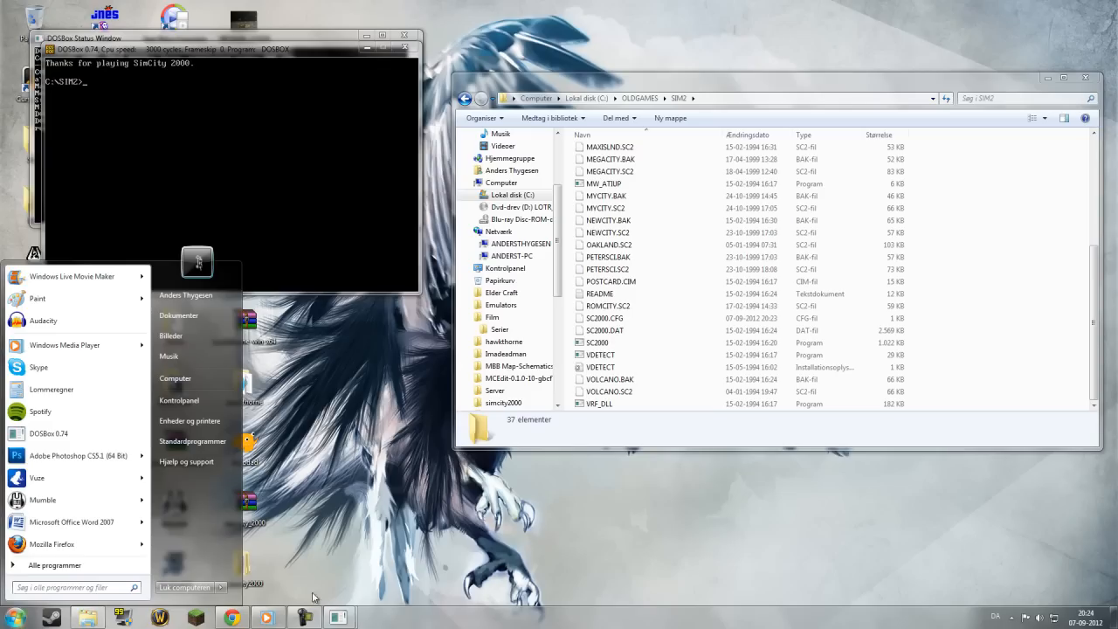